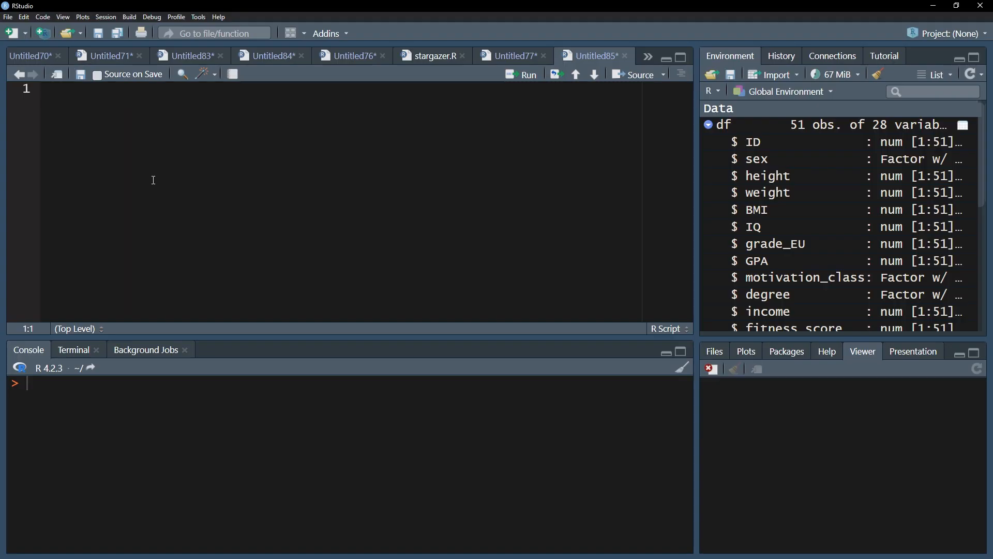
- Begin an empty cor.test() call on the script's first line via autocomplete
type("cor.te")
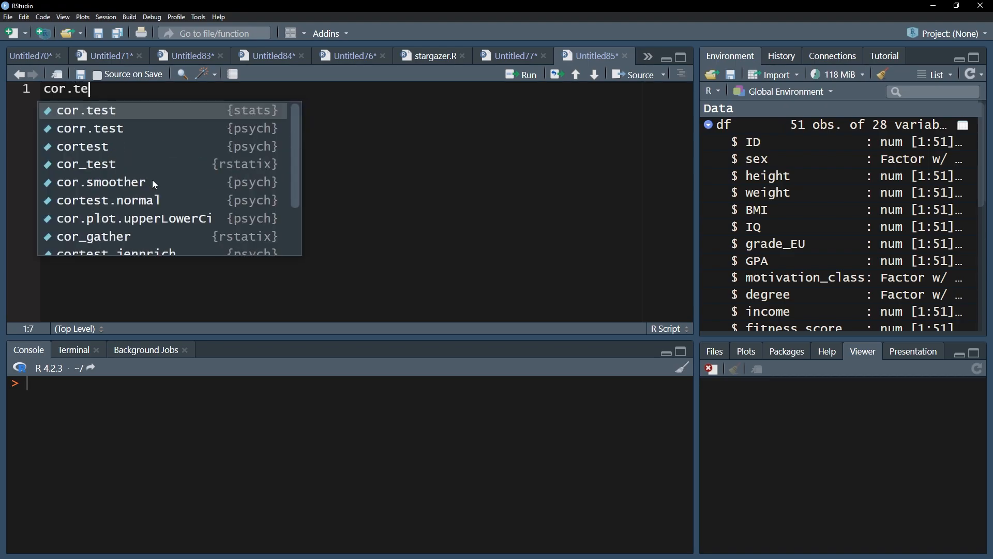
left_click(87, 110)
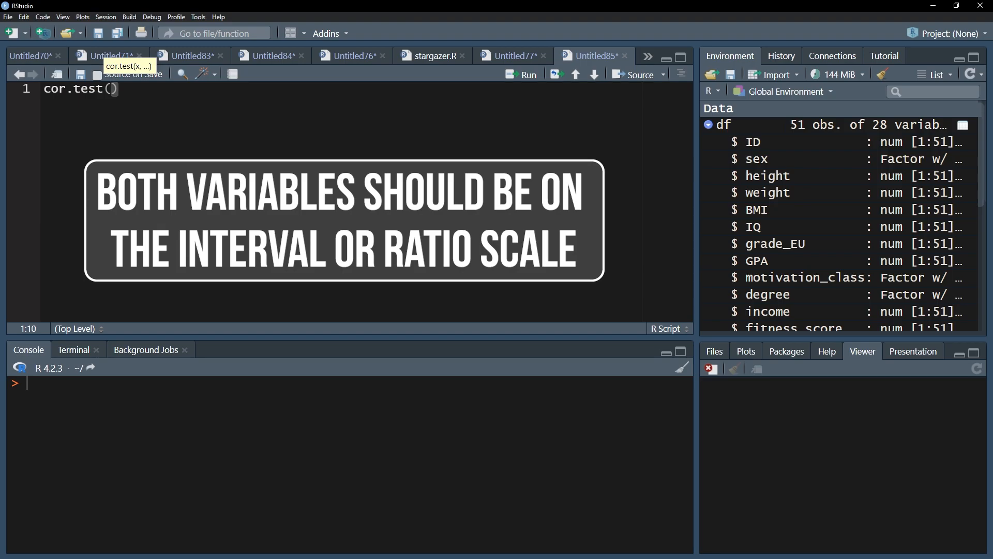
- Supply df$height and df$weight as the two correlation variables
type("d")
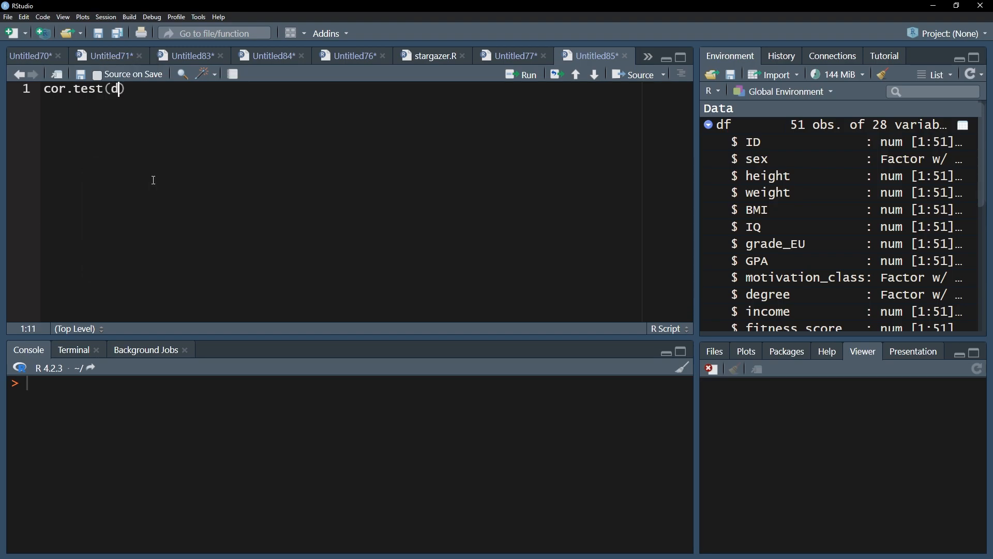
type("f$height,")
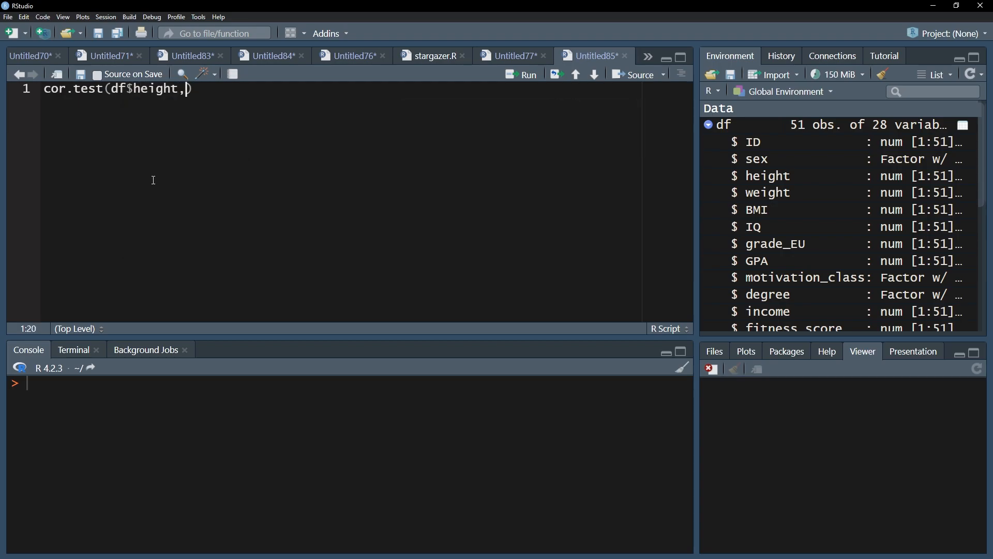
type("df$weight,")
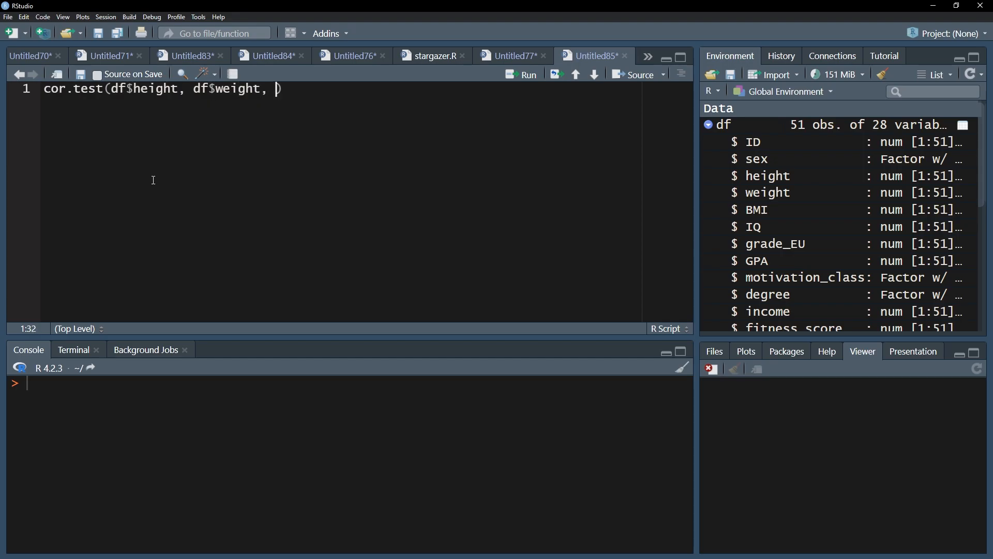
- Add the argument method = "pearson" after the two variables
type("method = \"")
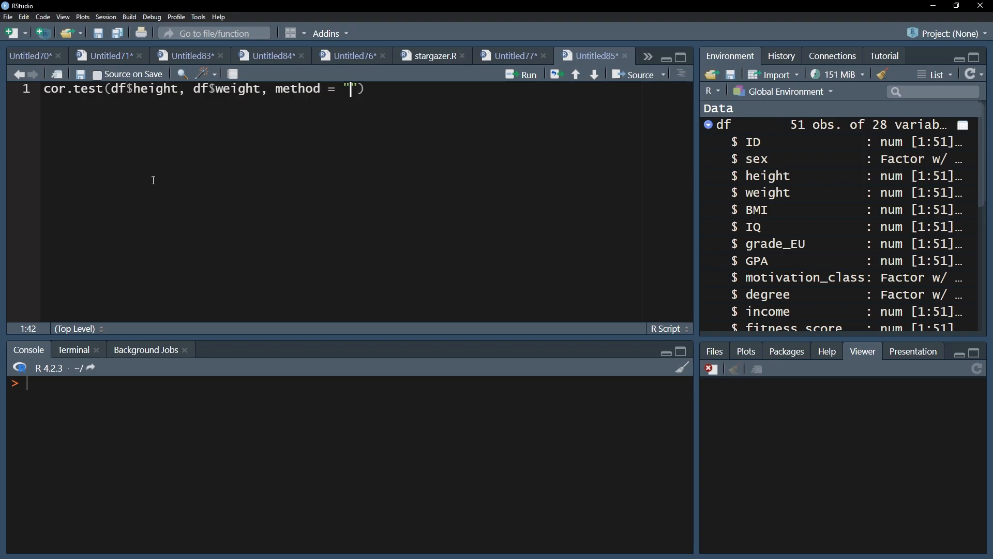
type("pearson\",")
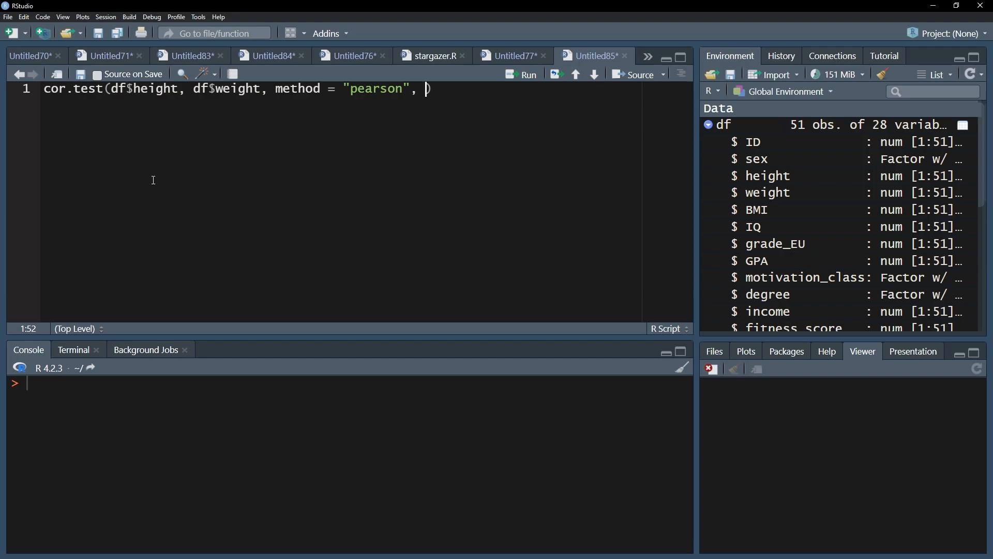
- Add alternative = "greater" so the test is one-sided, wrapping onto line 2
type("alternat")
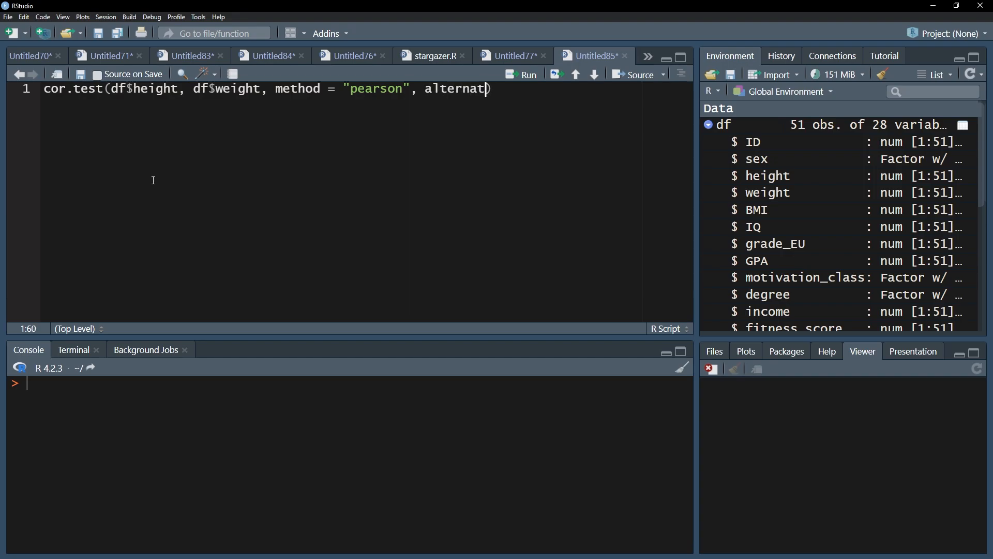
type("ive = \"g\"")
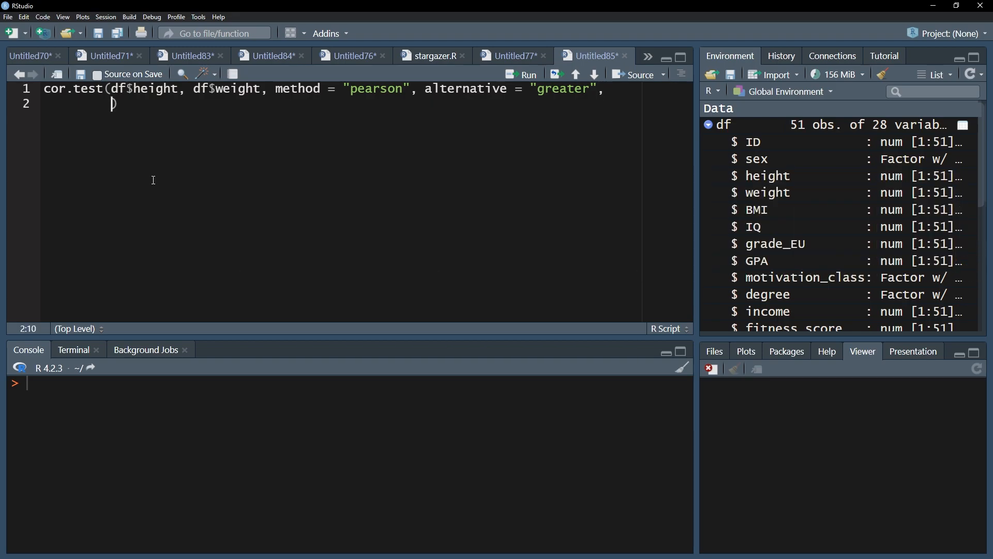
- Close with conf.level = 0.9 and run the plain Pearson height–weight test on line 4
type("conf.level =")
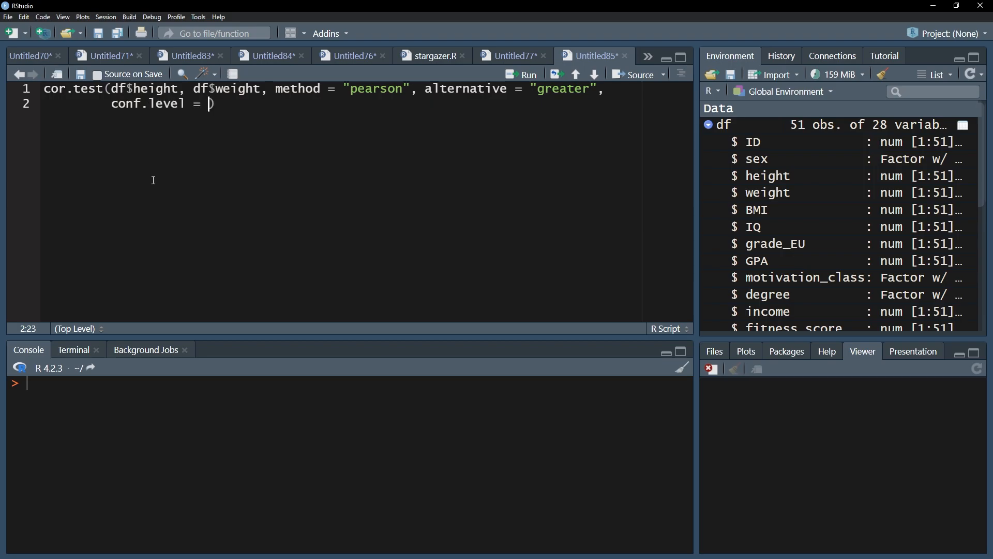
type("0.9")
type("cor.test(df$height, df$weight, method = \"pearson\")")
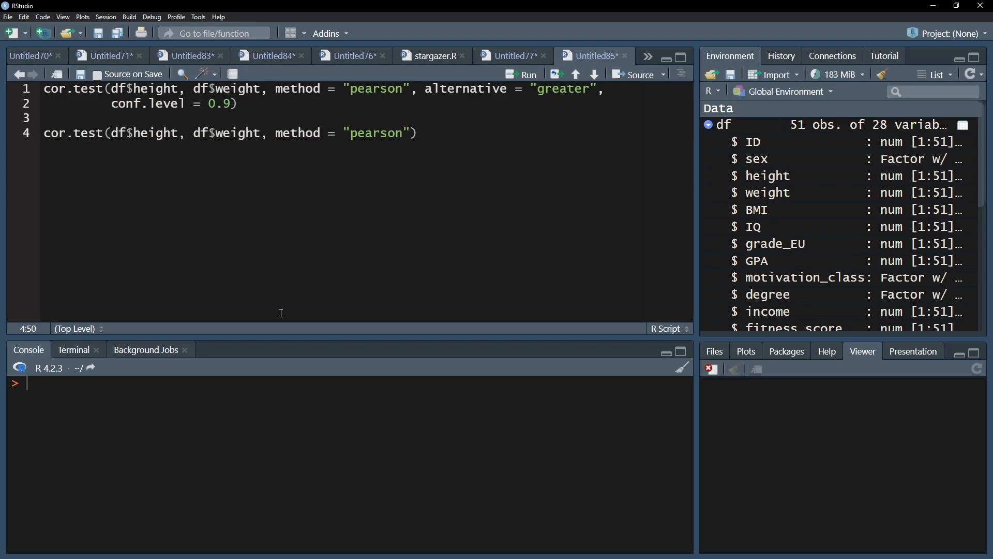
left_click(528, 74)
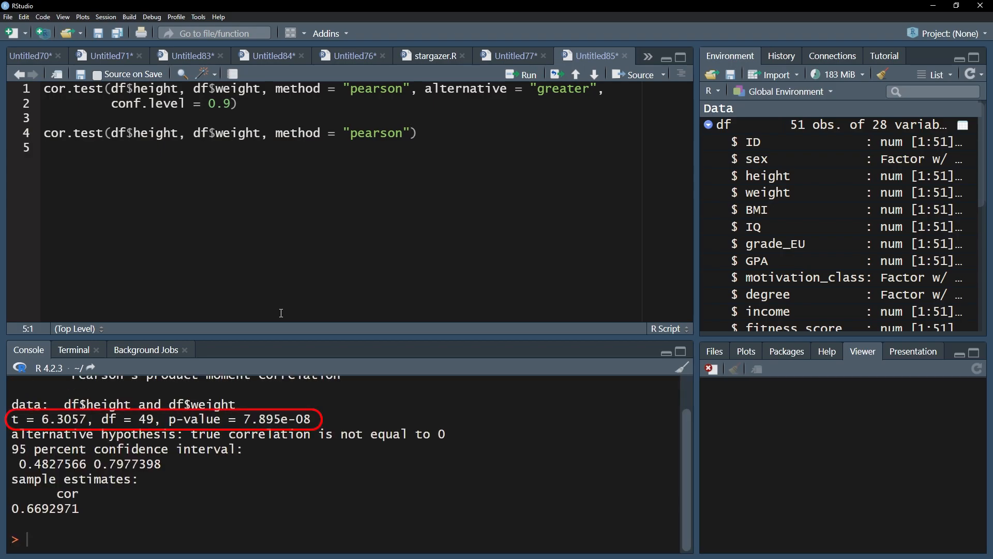